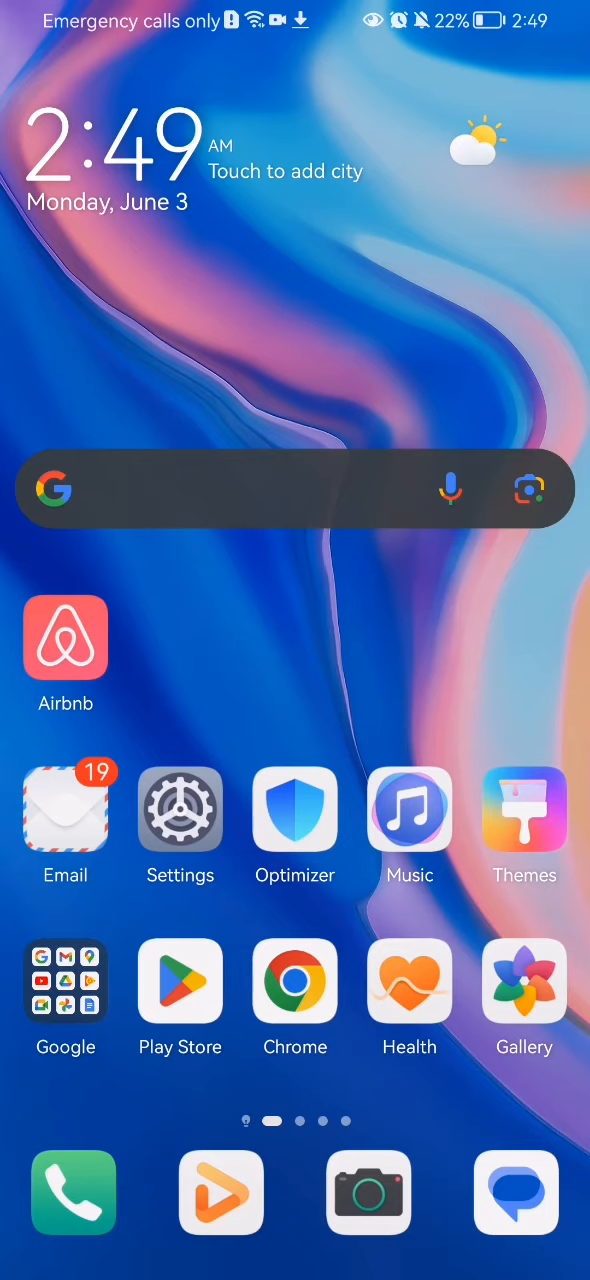
# - Launch the Airbnb app to its Explore page of castle stays
pyautogui.click(64, 638)
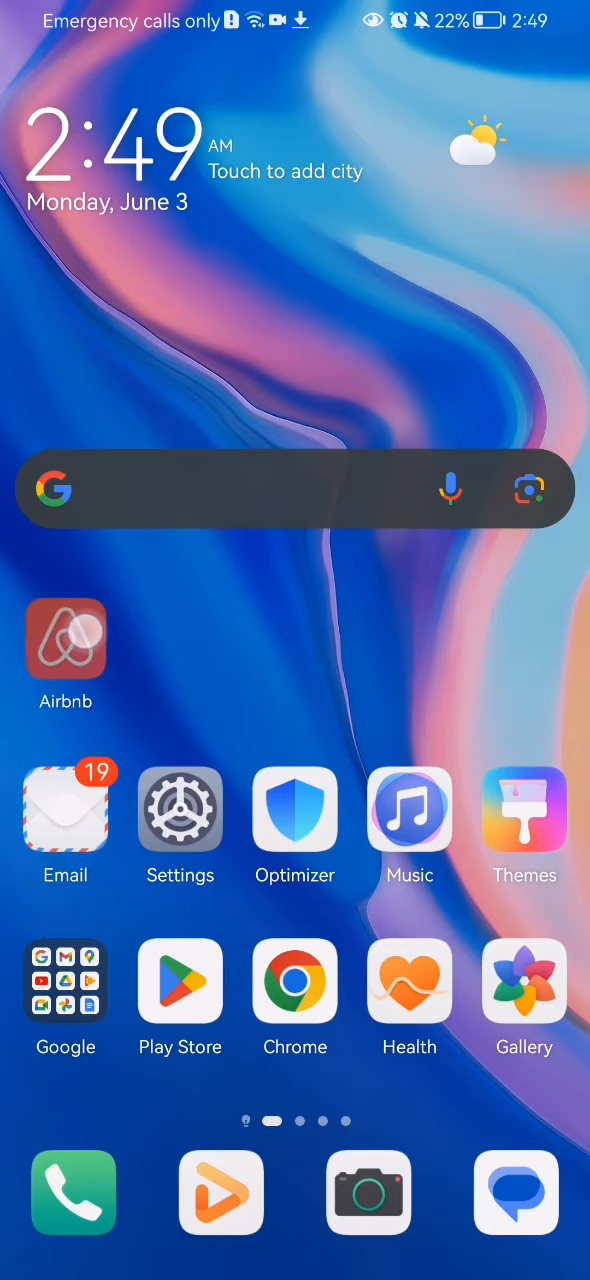
pyautogui.click(64, 640)
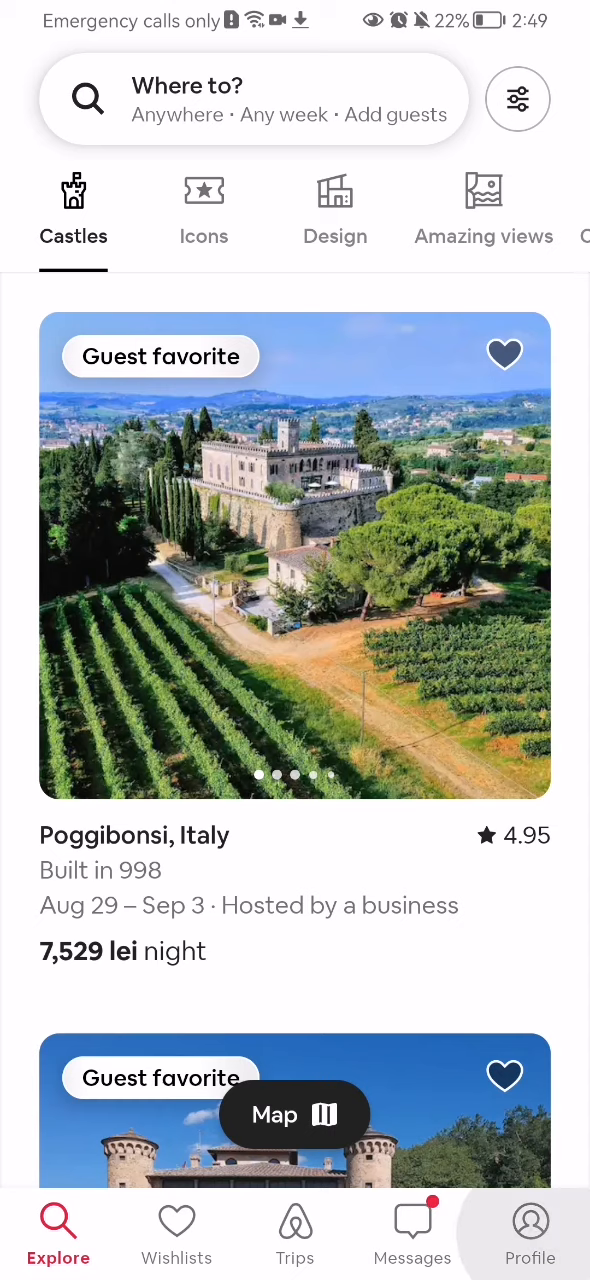
# - Go to the account Profile to reach Payments & payouts and Earnings
pyautogui.click(530, 1232)
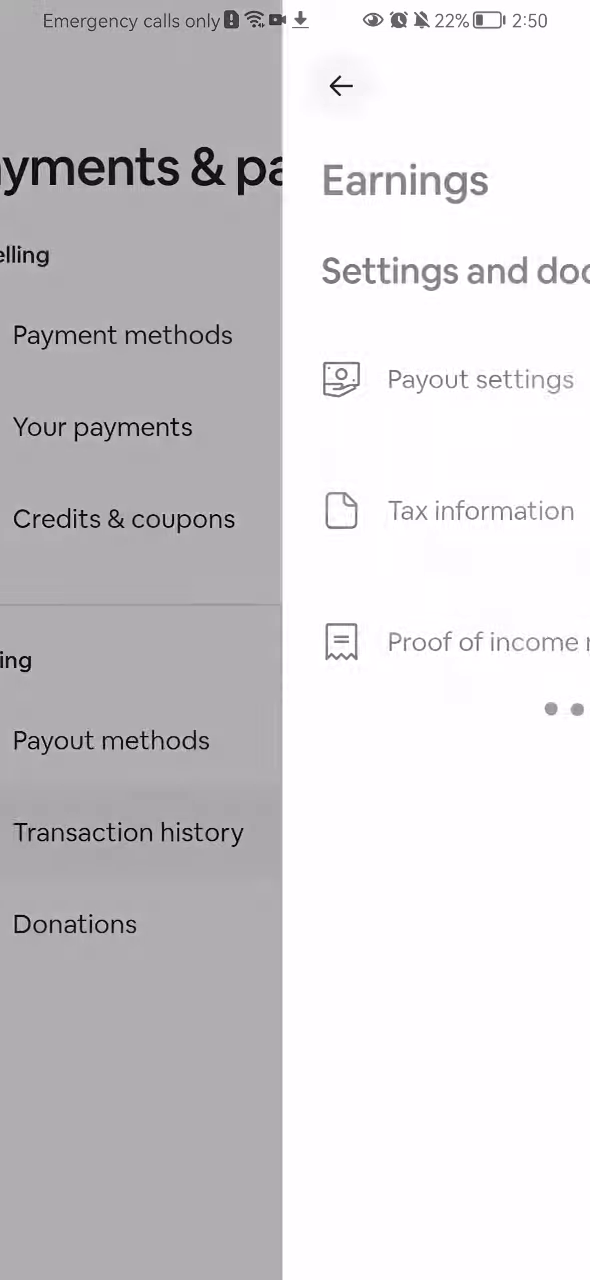
# - Scroll the Earnings page down to the Settings and documents section
pyautogui.click(340, 84)
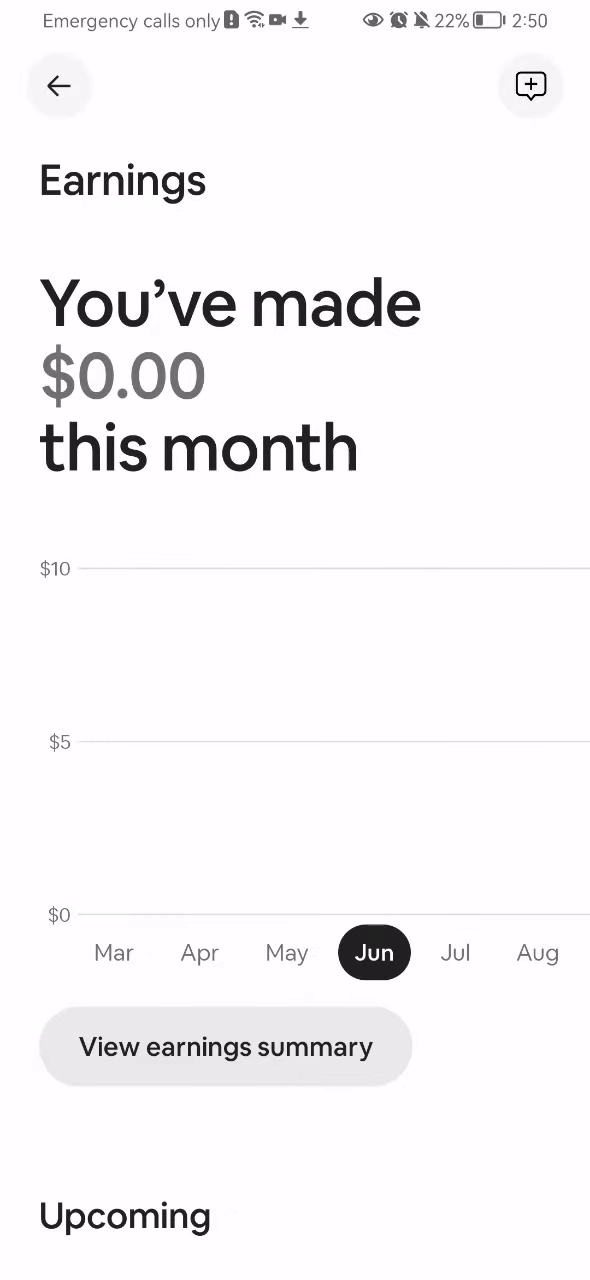
pyautogui.scroll(-3)
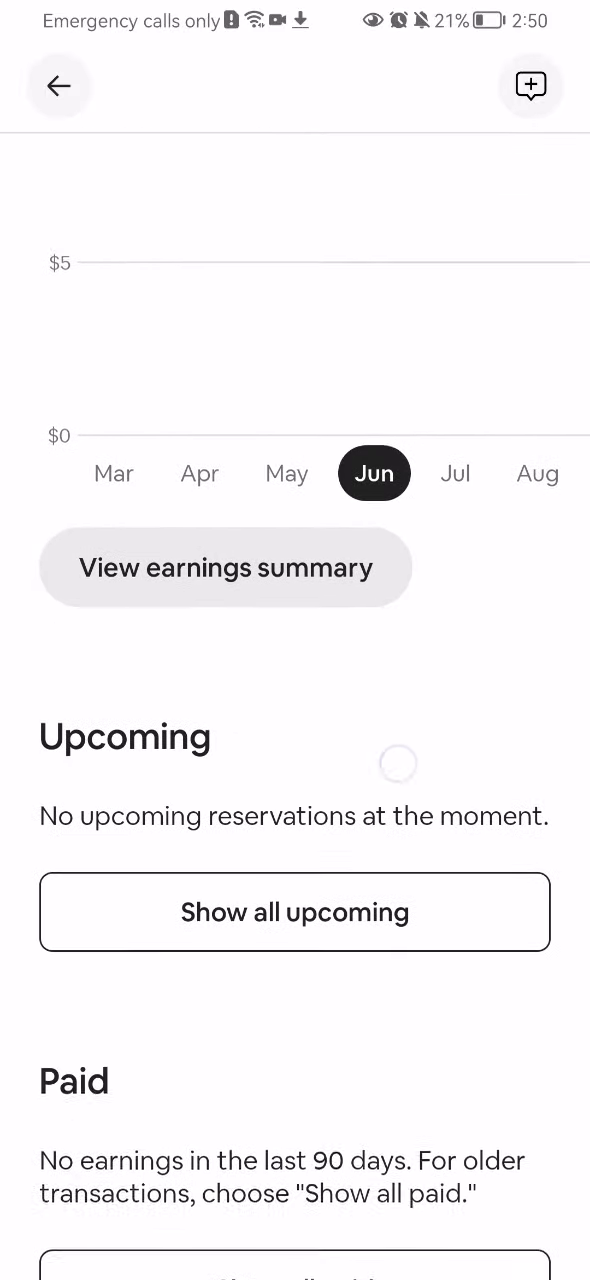
pyautogui.scroll(-3)
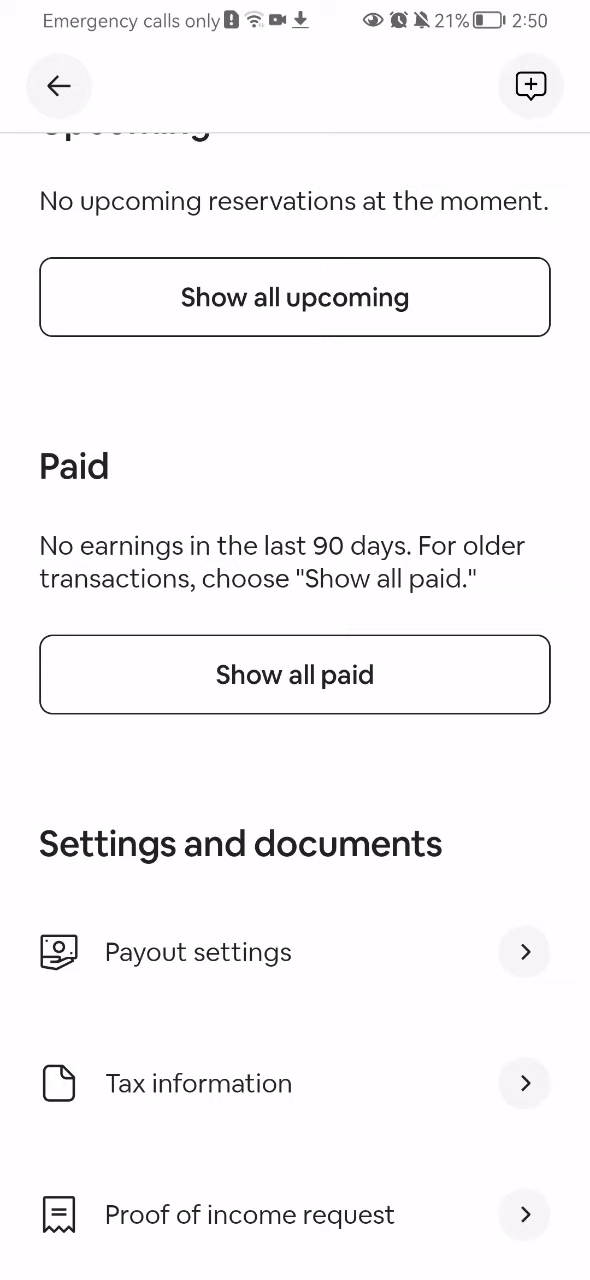
# - Review the Taxes page and its 2023 and 2022 tax documents
pyautogui.click(296, 1084)
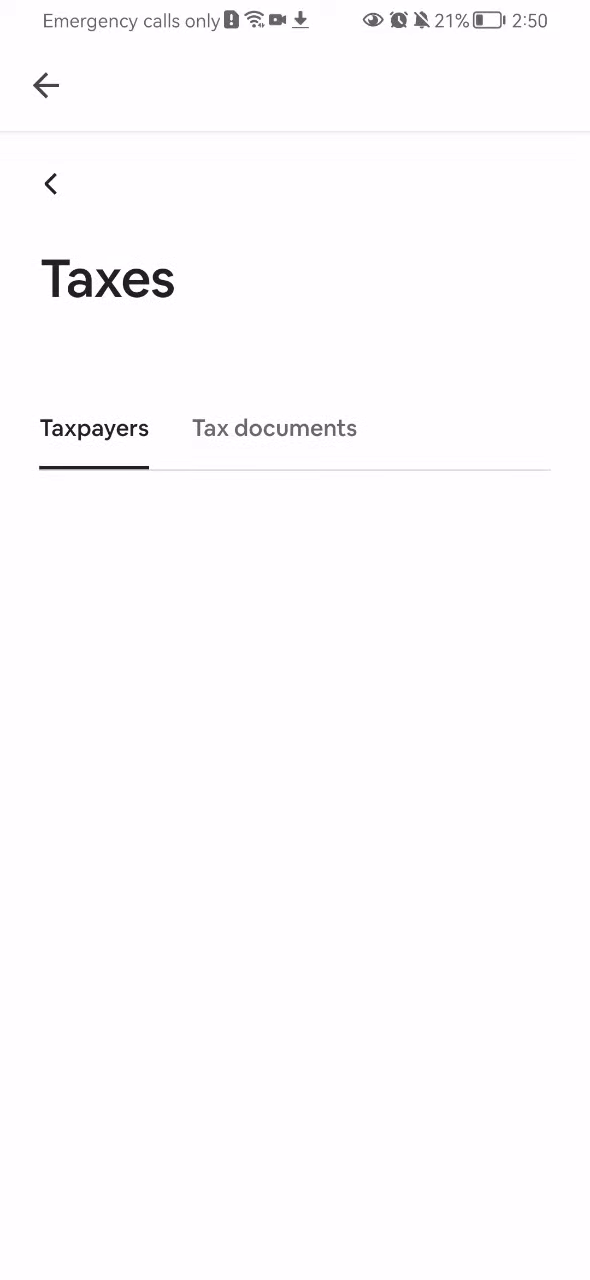
pyautogui.scroll(-3)
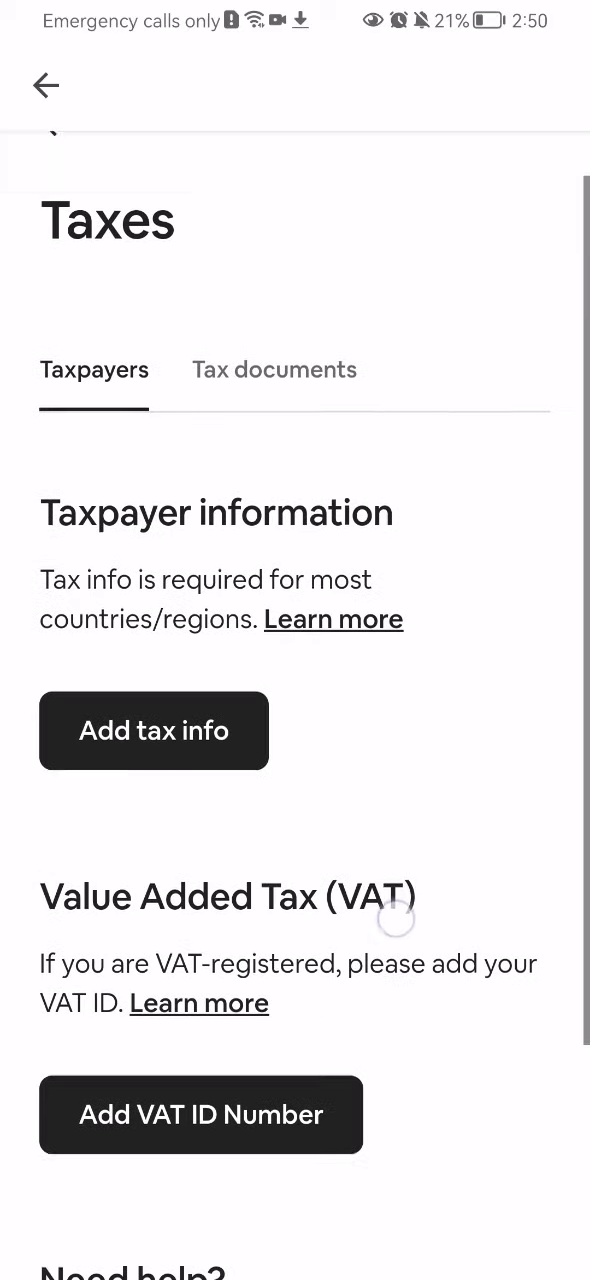
pyautogui.scroll(3)
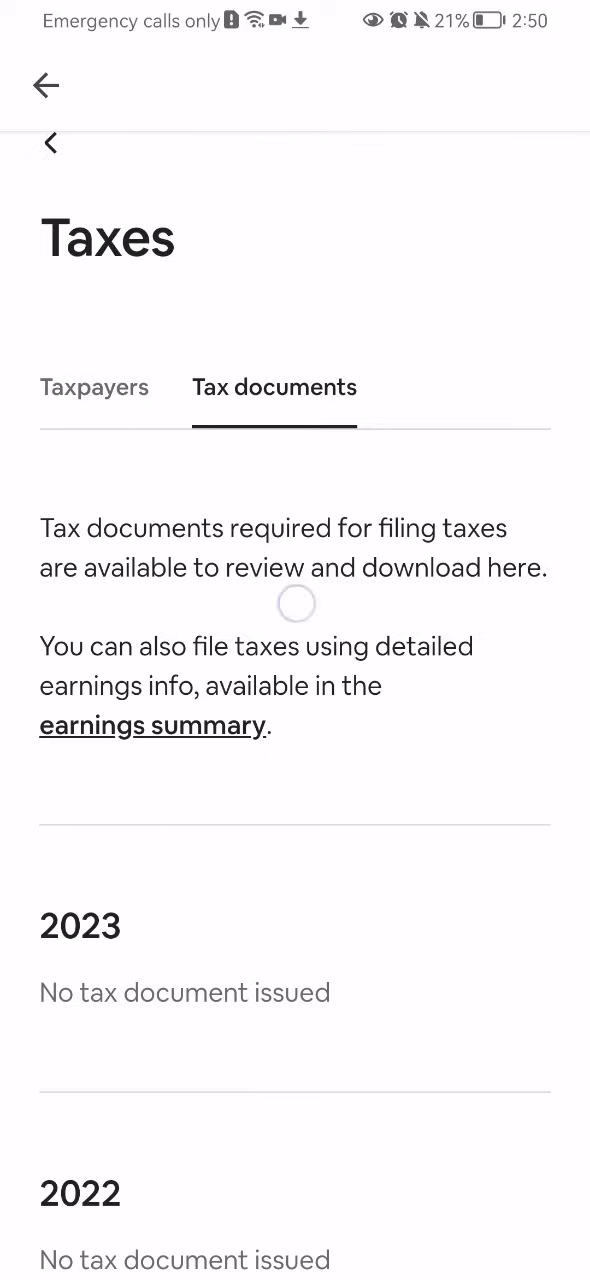
# - Switch to the Taxpayers section and start adding EU tax info
pyautogui.click(94, 428)
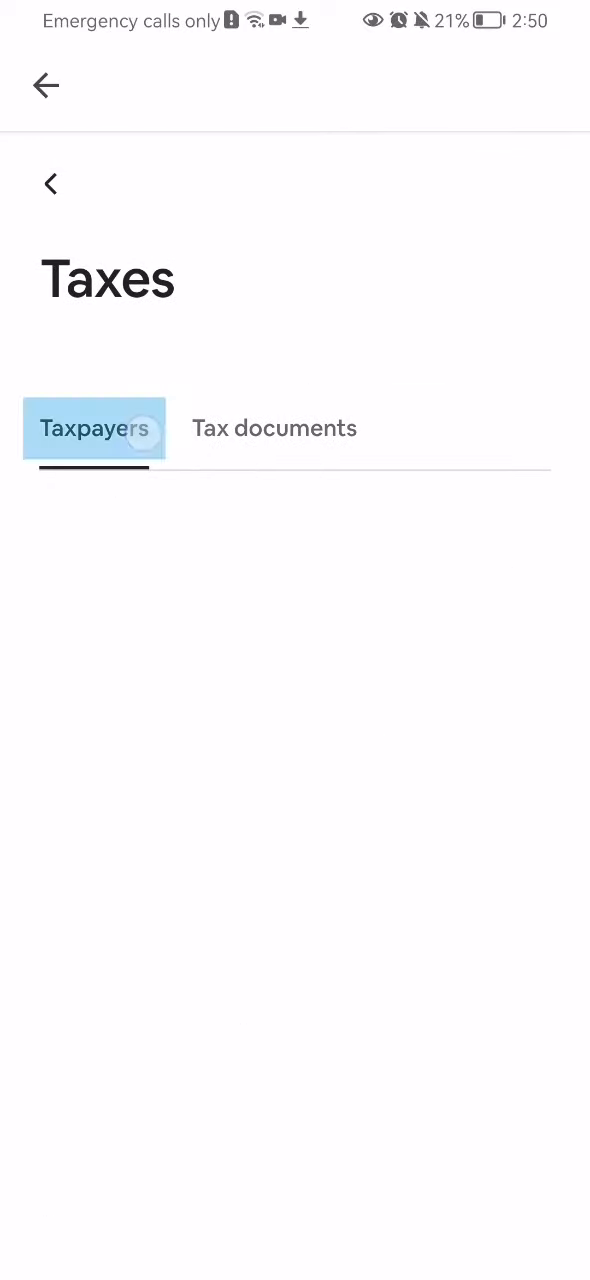
pyautogui.click(154, 712)
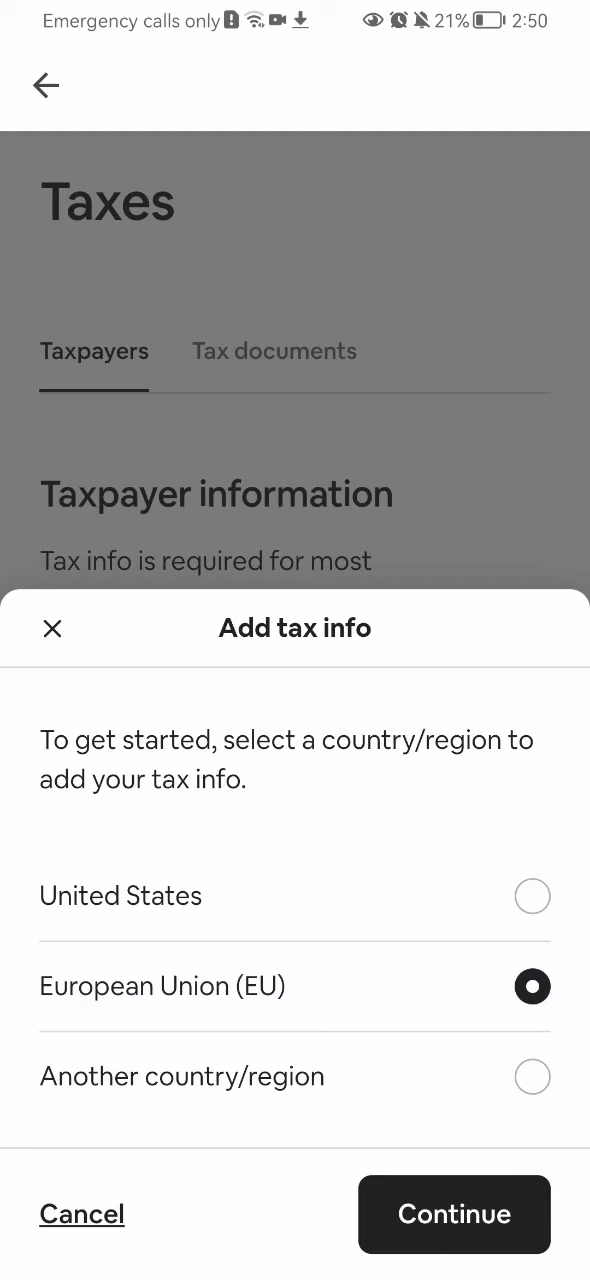
pyautogui.click(454, 1214)
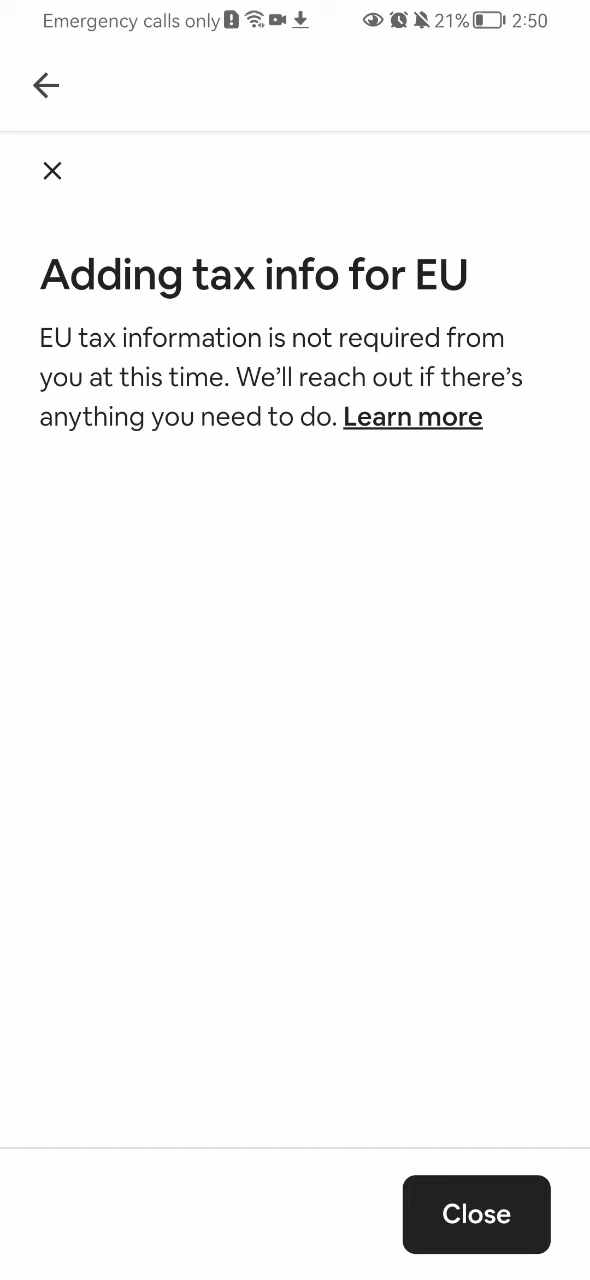
pyautogui.click(476, 1214)
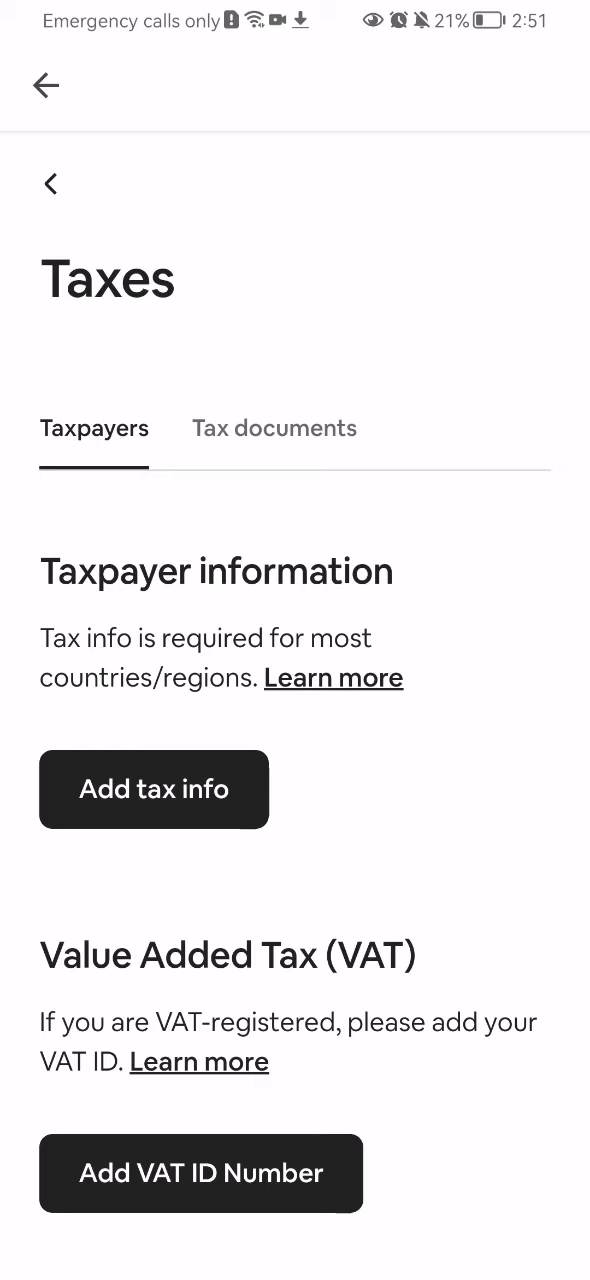
# - Back out of Taxes through Payments & payouts to the profile Settings list
pyautogui.click(46, 84)
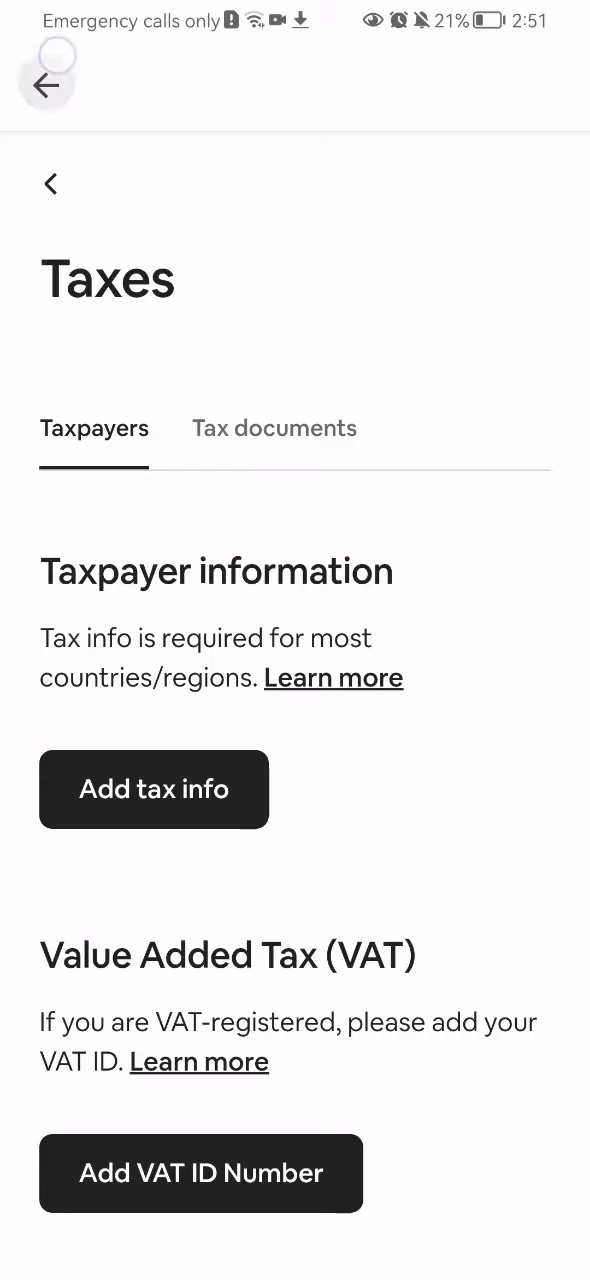
pyautogui.click(50, 86)
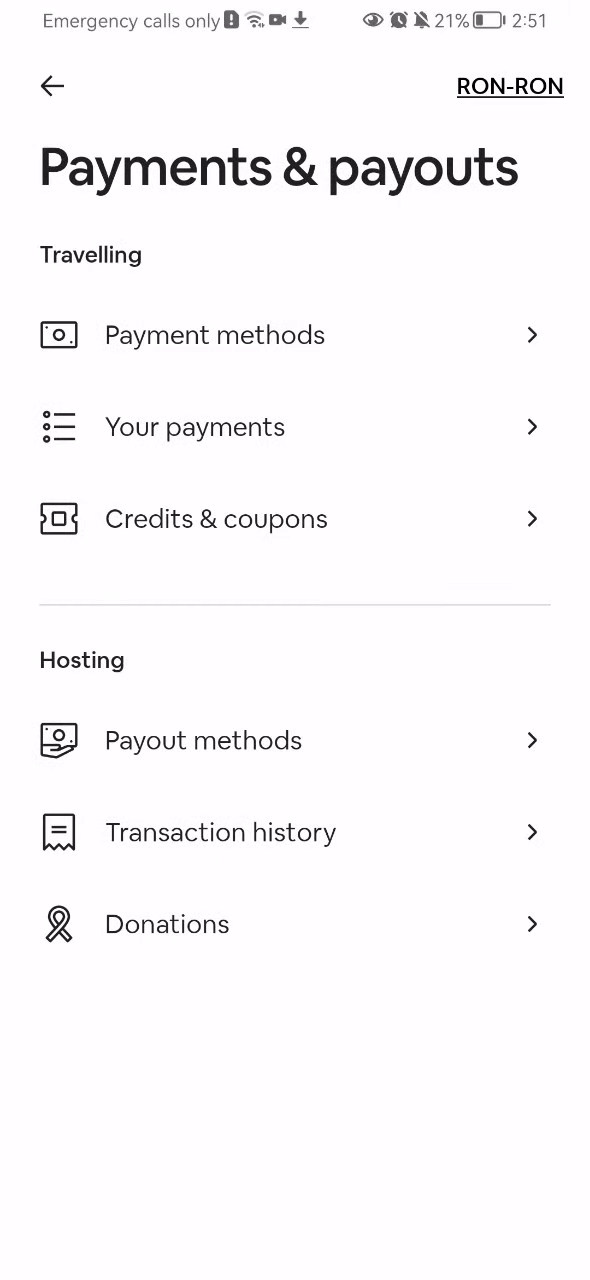
pyautogui.click(52, 86)
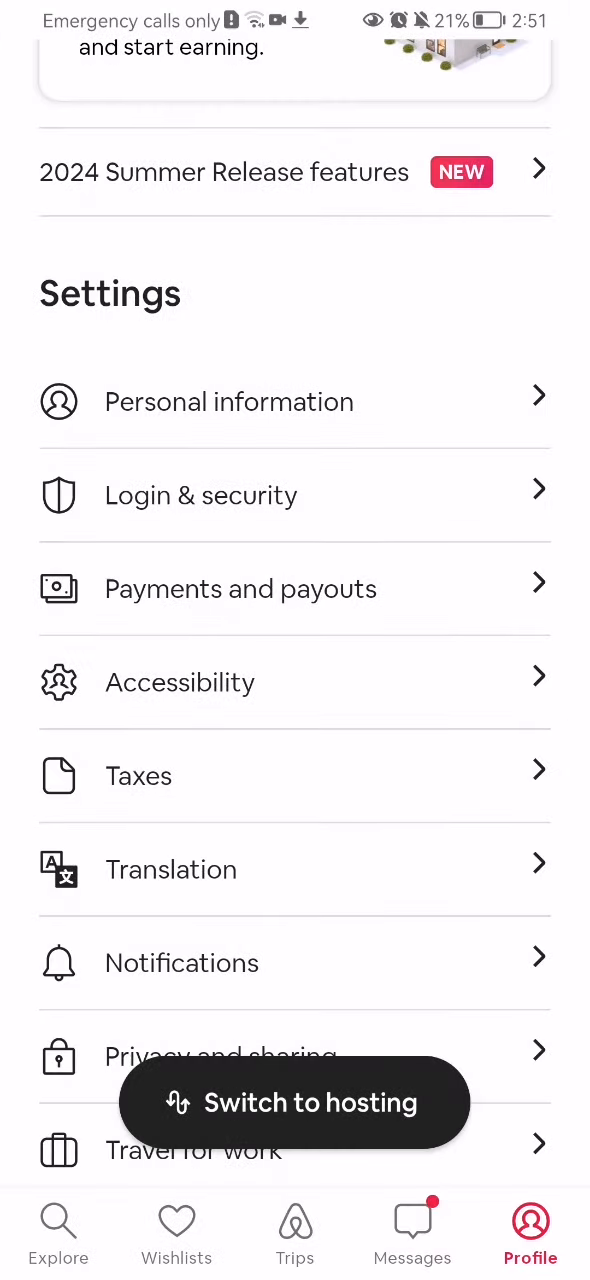